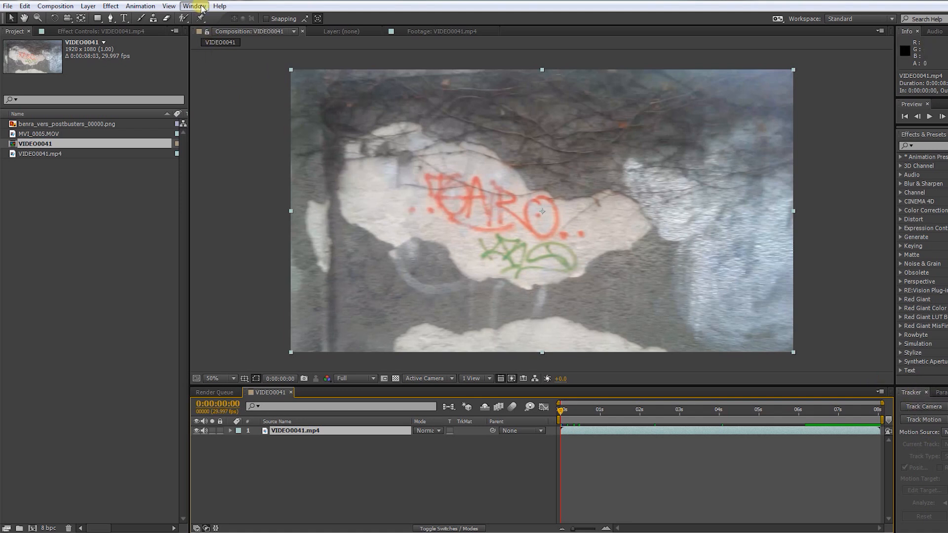
# - Run the 3D Camera Tracker on VIDEO0041.mp4 and let it solve the camera
pyautogui.click(194, 5)
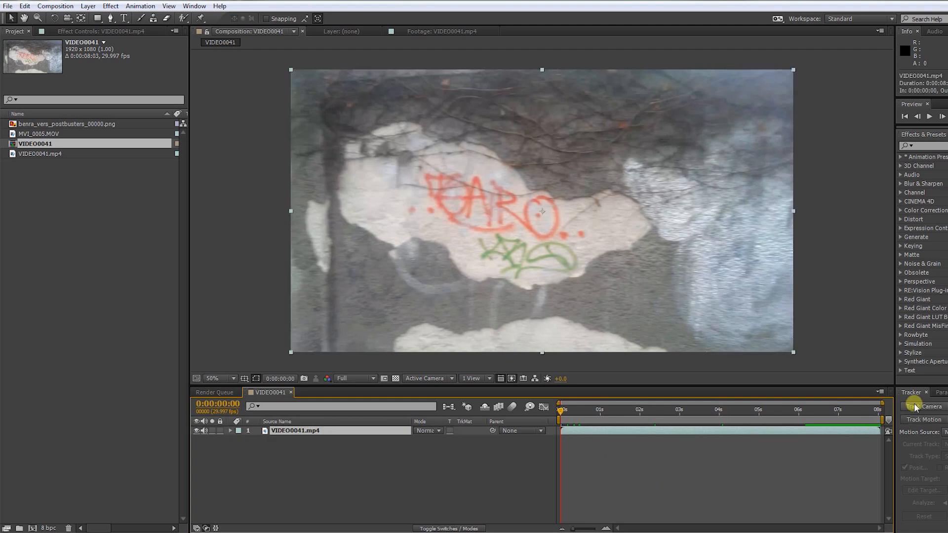
pyautogui.click(924, 406)
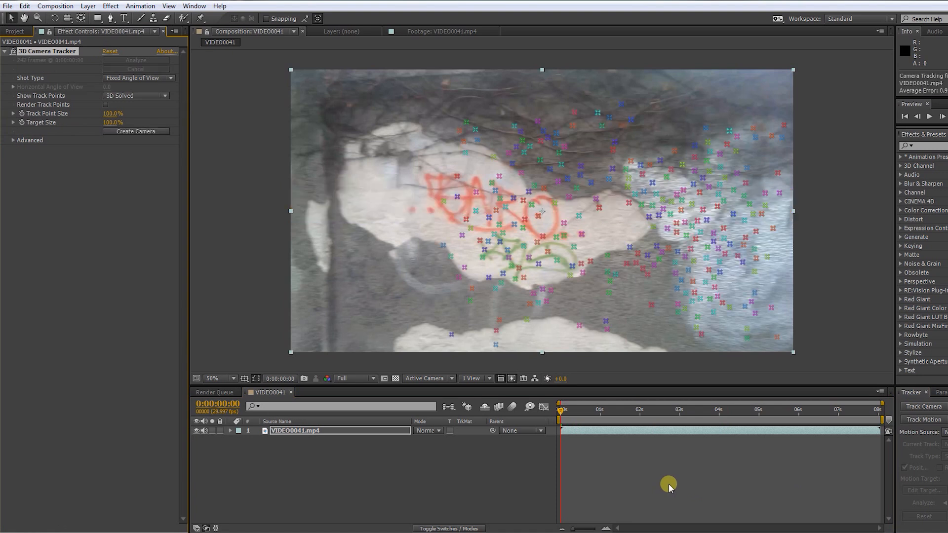
pyautogui.moveTo(600, 460)
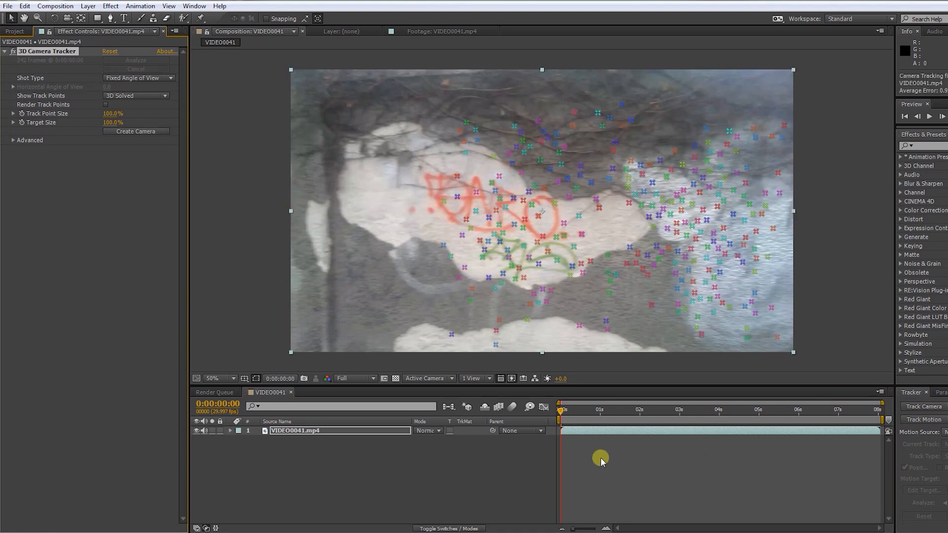
# - Scrub to about four seconds and target track points on the pale plaster patch
pyautogui.click(617, 414)
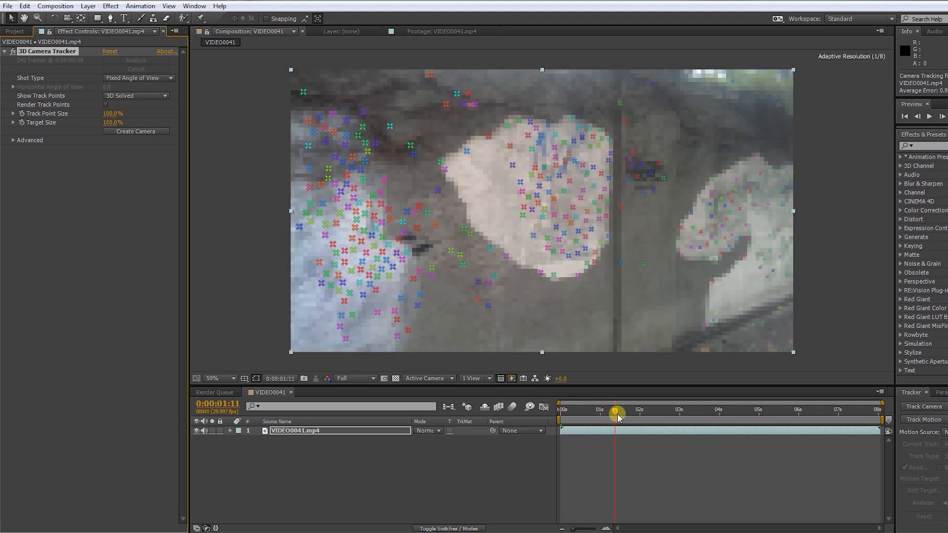
pyautogui.moveTo(617, 413); pyautogui.dragTo(695, 413)
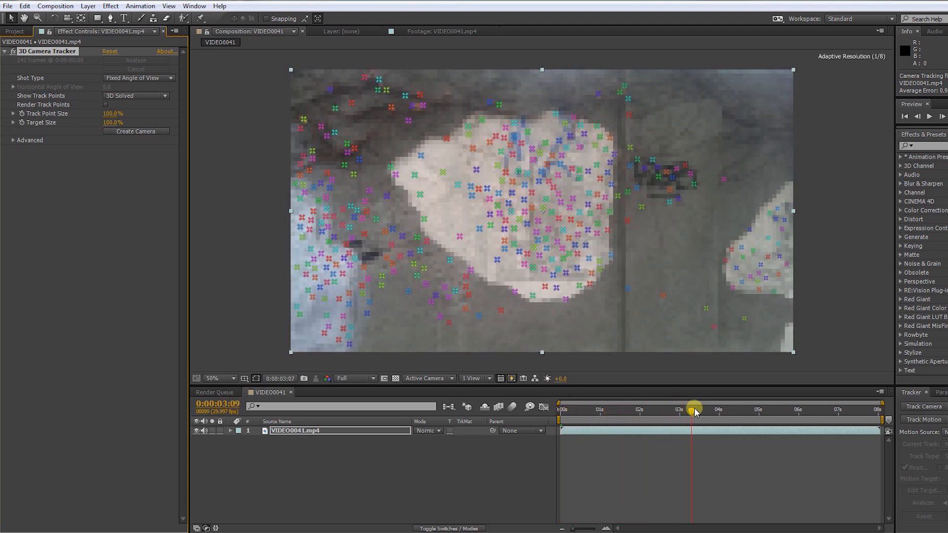
pyautogui.moveTo(695, 410); pyautogui.dragTo(724, 410)
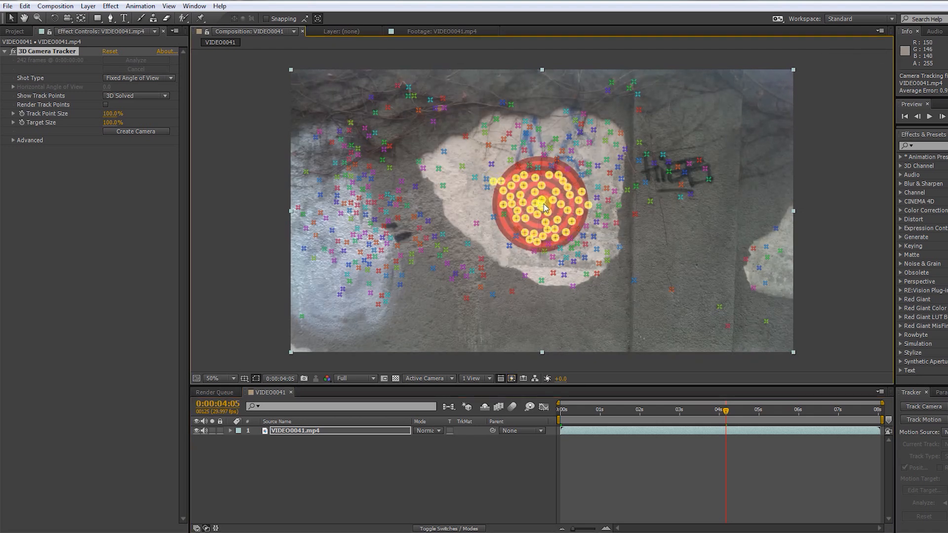
# - Create a Track Solid and 3D Tracker Camera from the targeted track points
pyautogui.rightClick(542, 208)
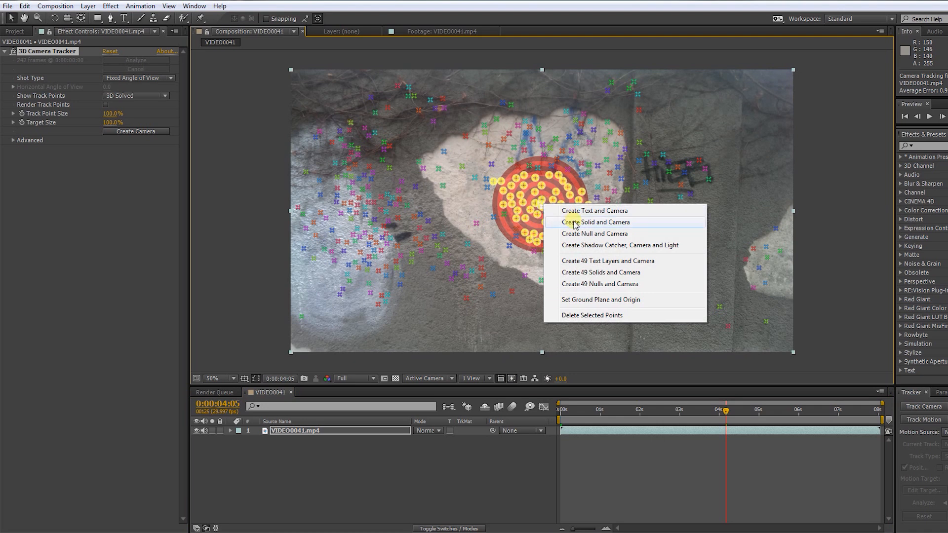
pyautogui.click(593, 222)
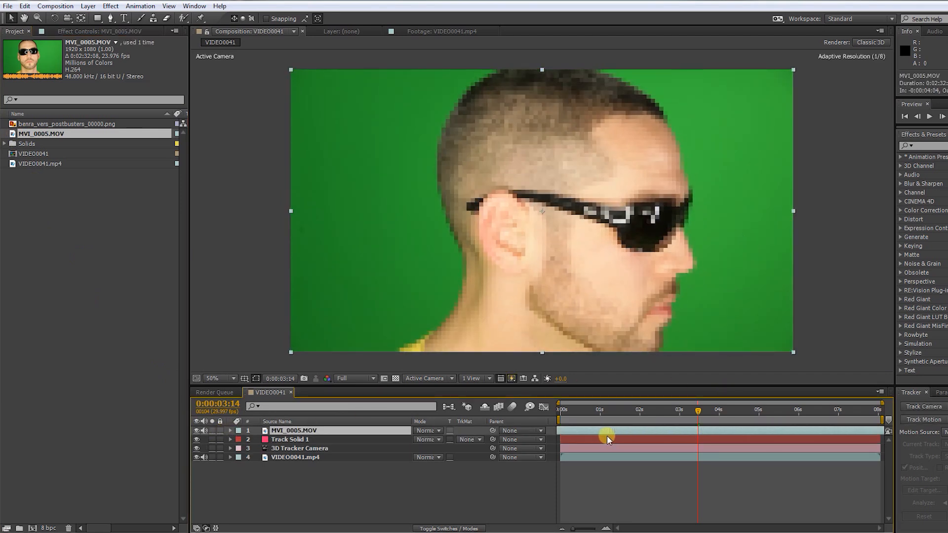
# - Slip MVI_0005.MOV in time to a frontal shot of the man in sunglasses
pyautogui.moveTo(608, 439); pyautogui.dragTo(725, 439)
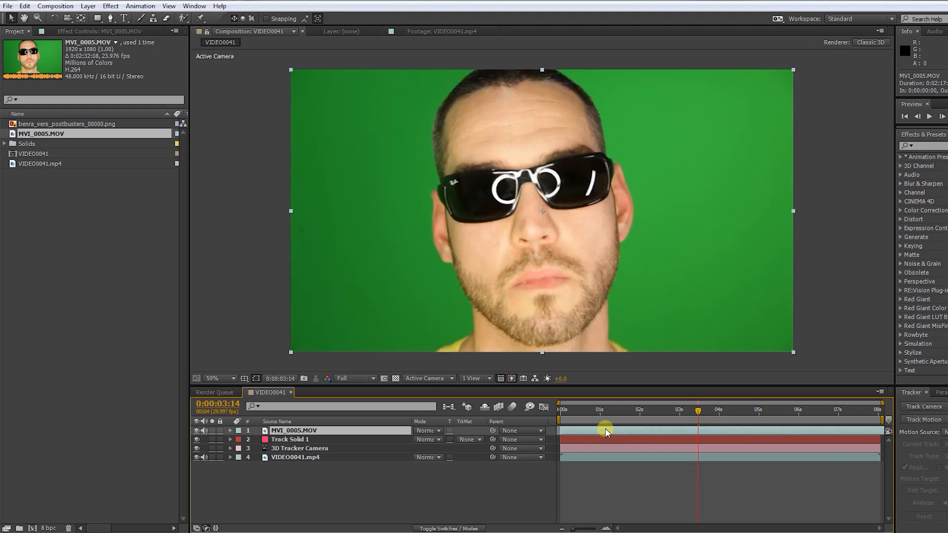
pyautogui.click(110, 5)
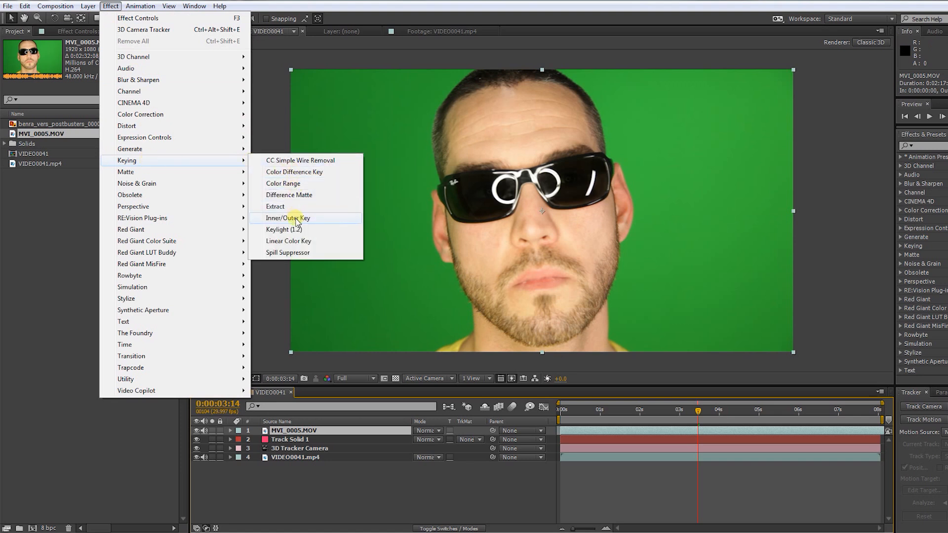
# - Apply Keylight to MVI_0005.MOV and view the Screen Matte
pyautogui.click(282, 229)
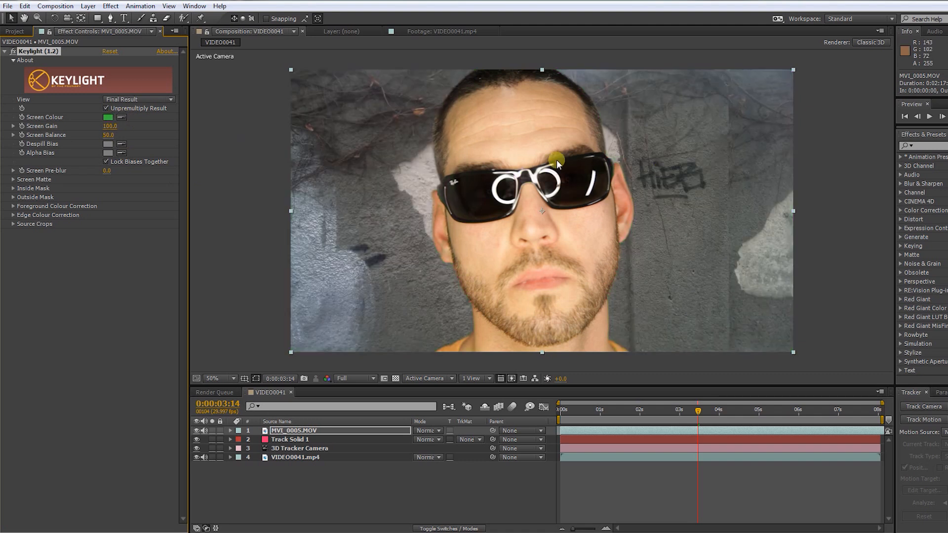
pyautogui.click(138, 99)
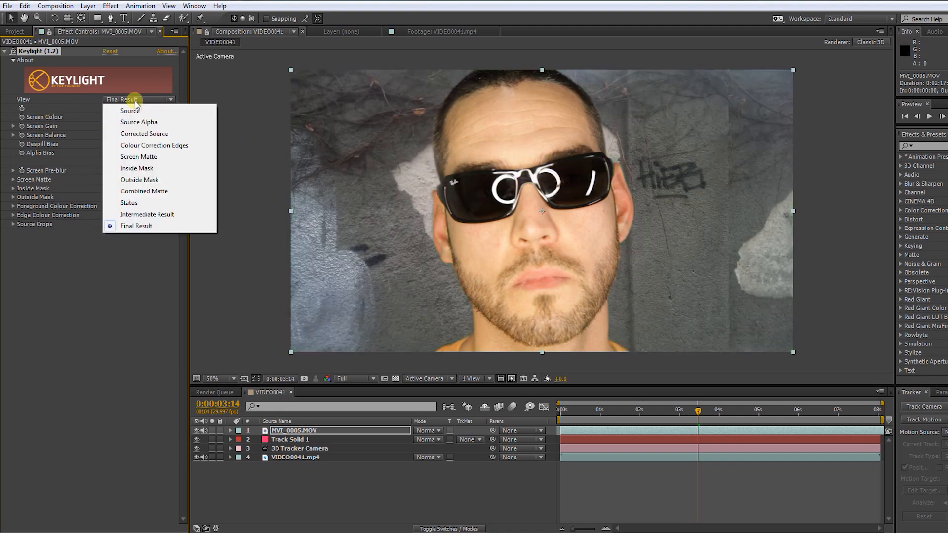
pyautogui.click(138, 157)
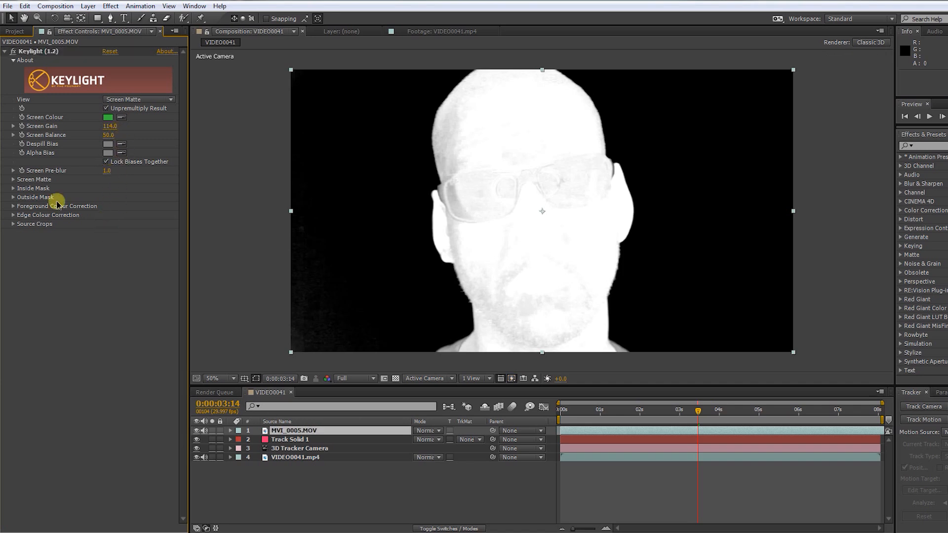
# - Raise Clip Black, lower Clip White, shrink and soften the matte, then return to the keyed view
pyautogui.click(13, 180)
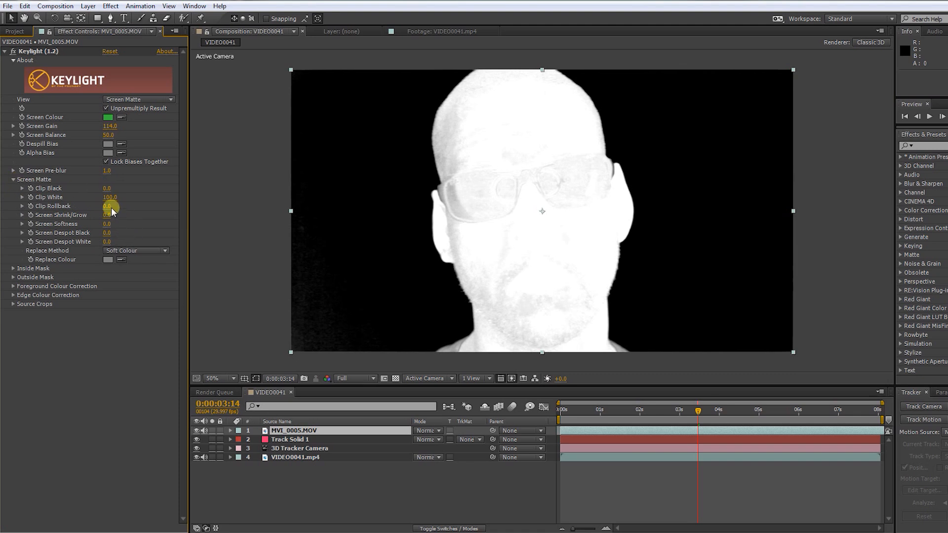
pyautogui.click(22, 188)
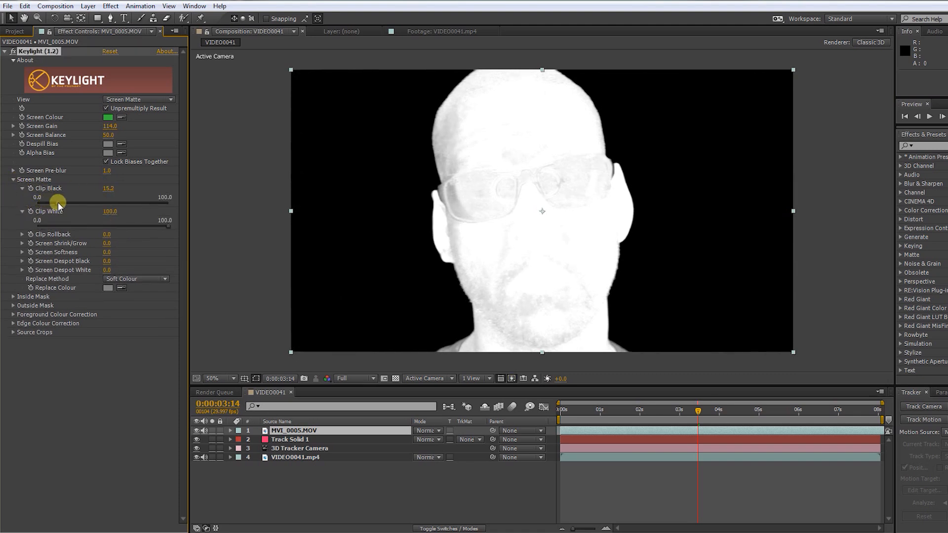
pyautogui.moveTo(165, 220); pyautogui.dragTo(147, 227)
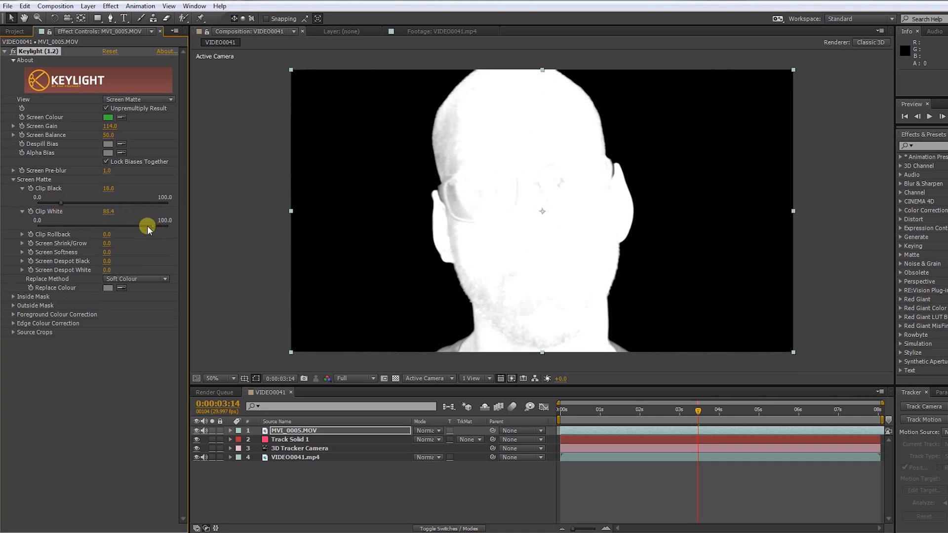
pyautogui.moveTo(148, 224); pyautogui.dragTo(121, 224)
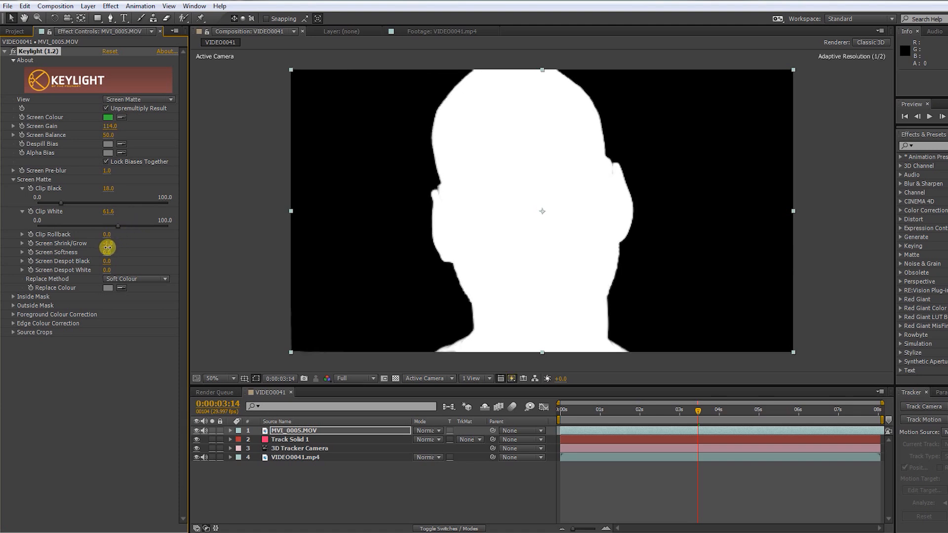
pyautogui.moveTo(107, 247); pyautogui.dragTo(112, 253)
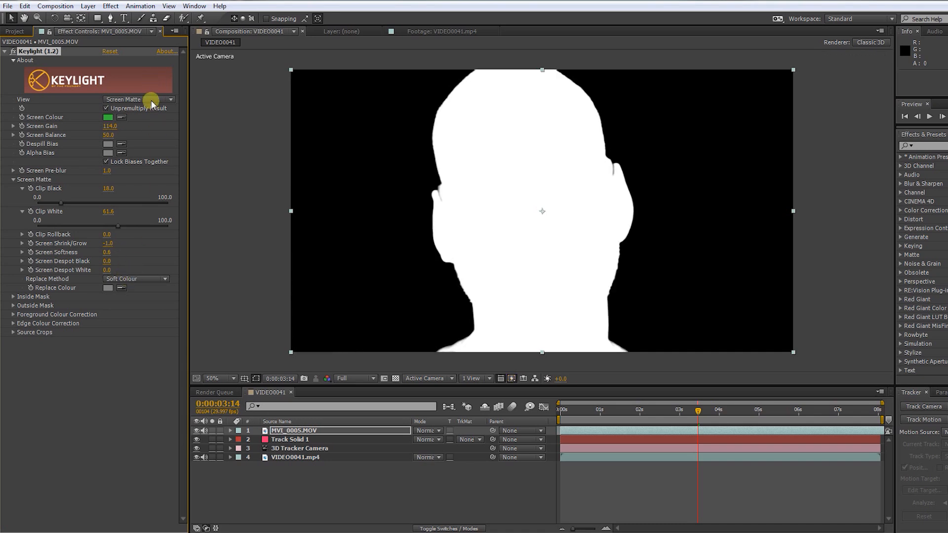
pyautogui.click(133, 99)
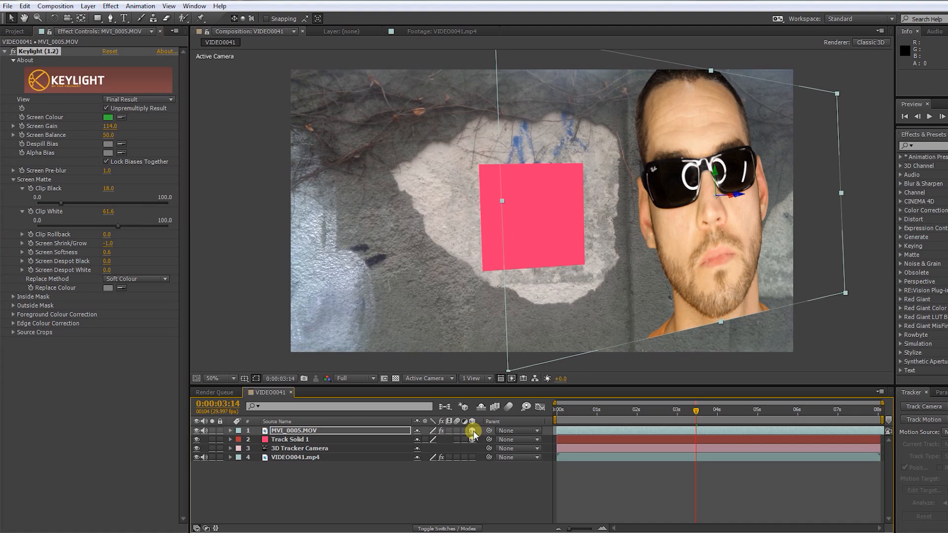
# - Scale down the 3D head layer and scrub to check the composite
pyautogui.moveTo(695, 417); pyautogui.dragTo(662, 417)
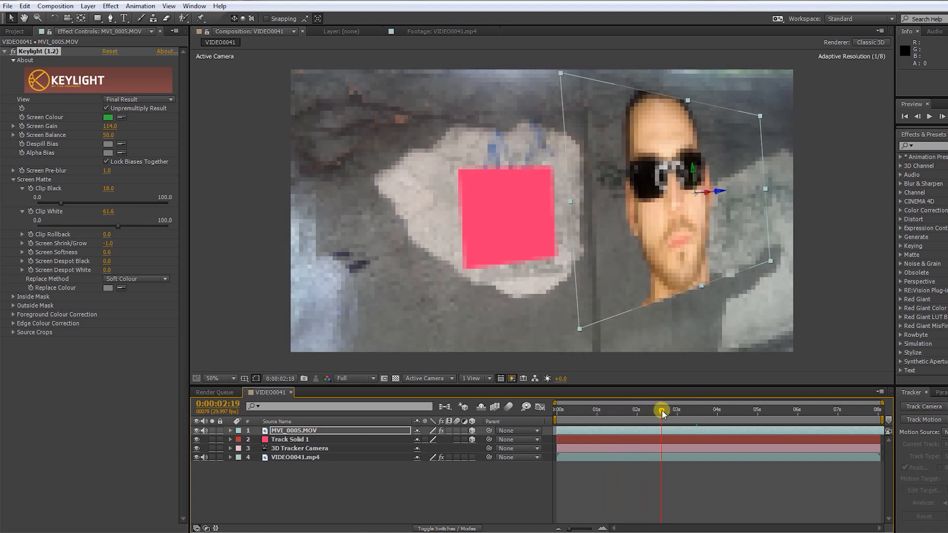
pyautogui.moveTo(662, 409); pyautogui.dragTo(748, 409)
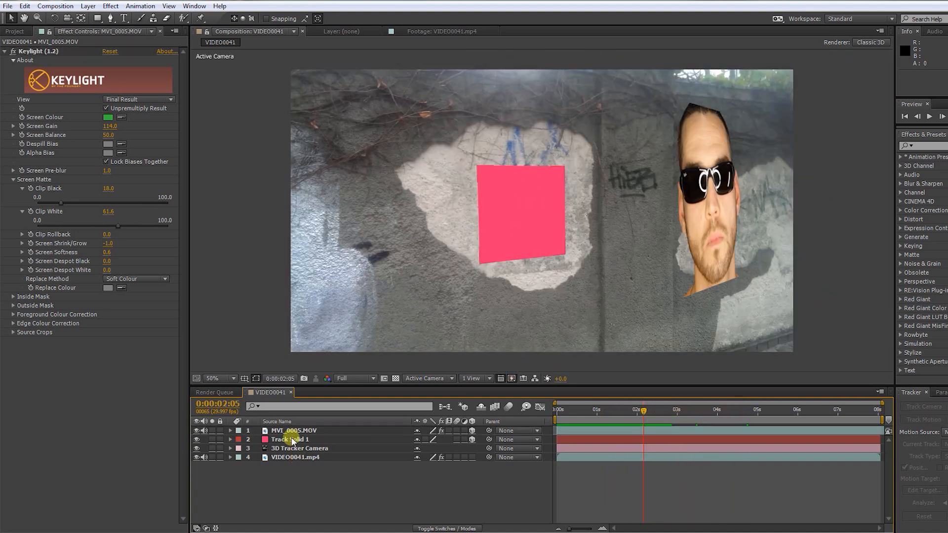
# - Give the head Track Solid 1's position, hide the pink solid, and check a later frame
pyautogui.click(289, 439)
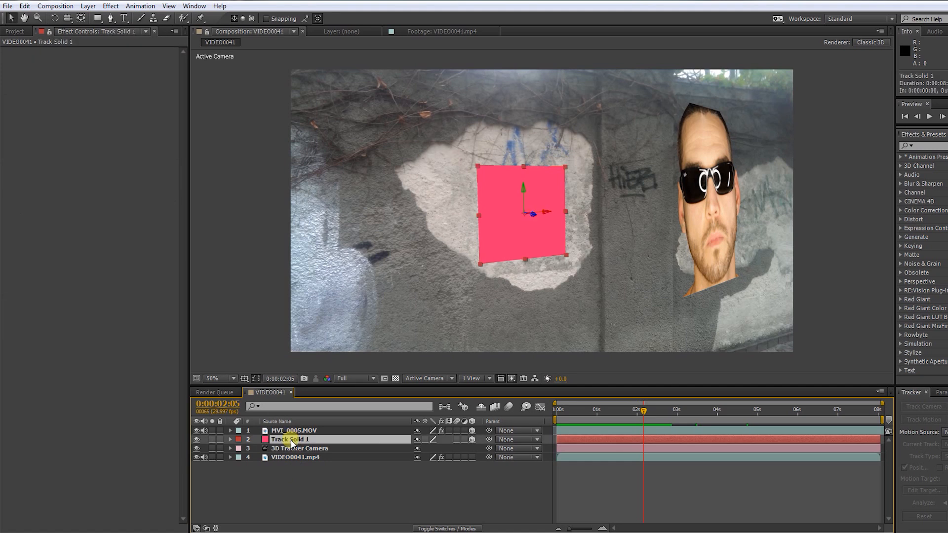
pyautogui.click(229, 439)
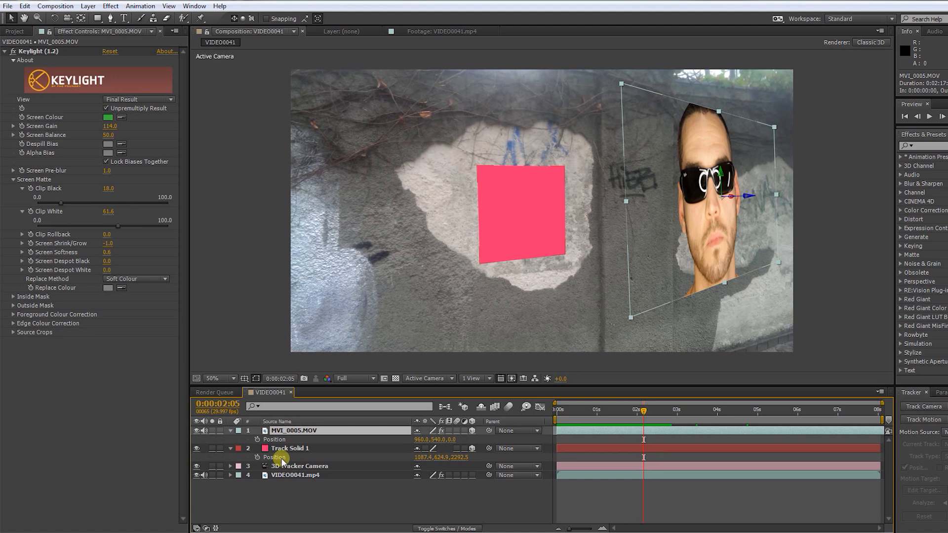
pyautogui.click(289, 448)
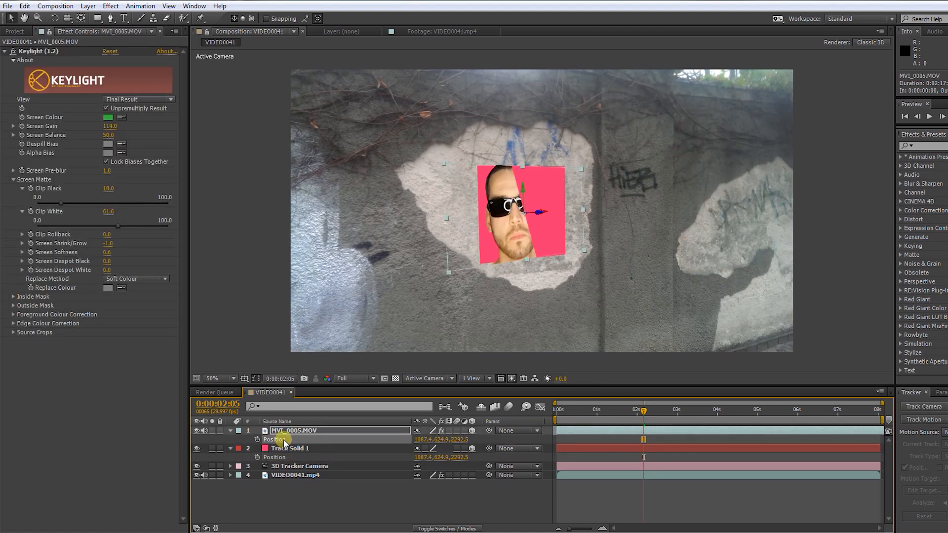
pyautogui.click(290, 448)
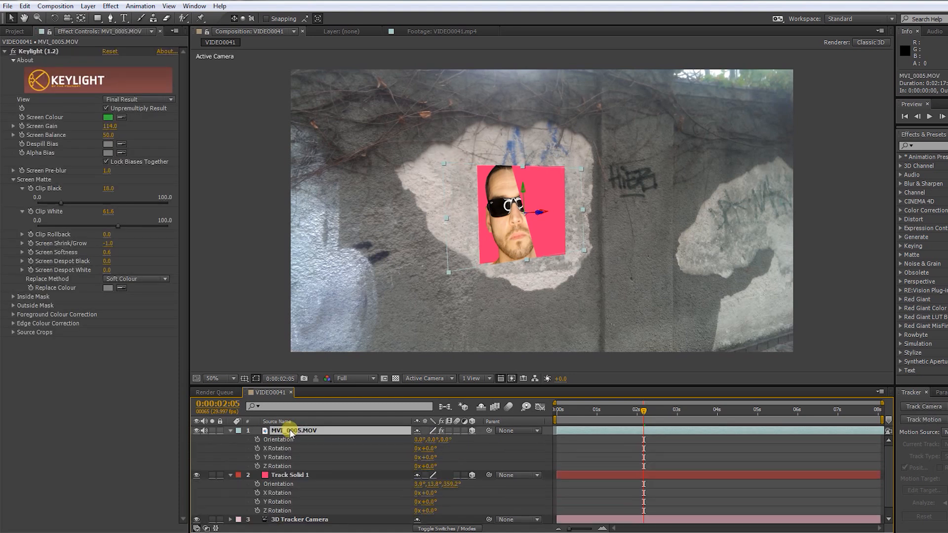
pyautogui.click(290, 484)
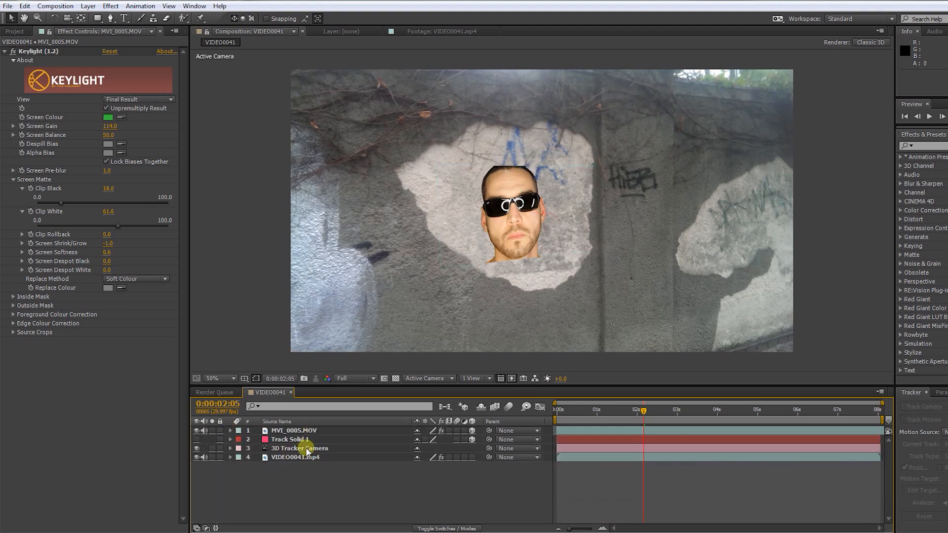
pyautogui.click(294, 431)
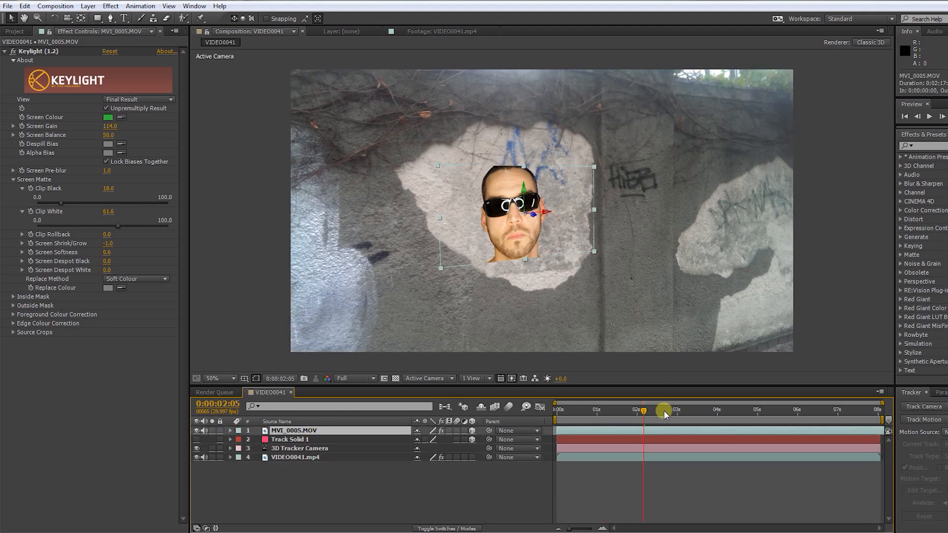
pyautogui.moveTo(665, 411); pyautogui.dragTo(717, 411)
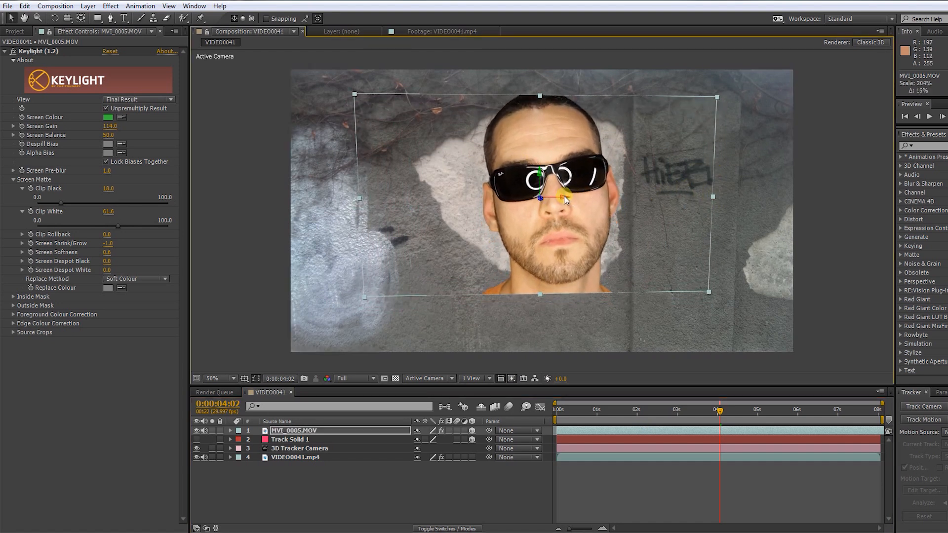
# - Select the MVI_0005 head layer in the composition around 4:02
pyautogui.click(296, 431)
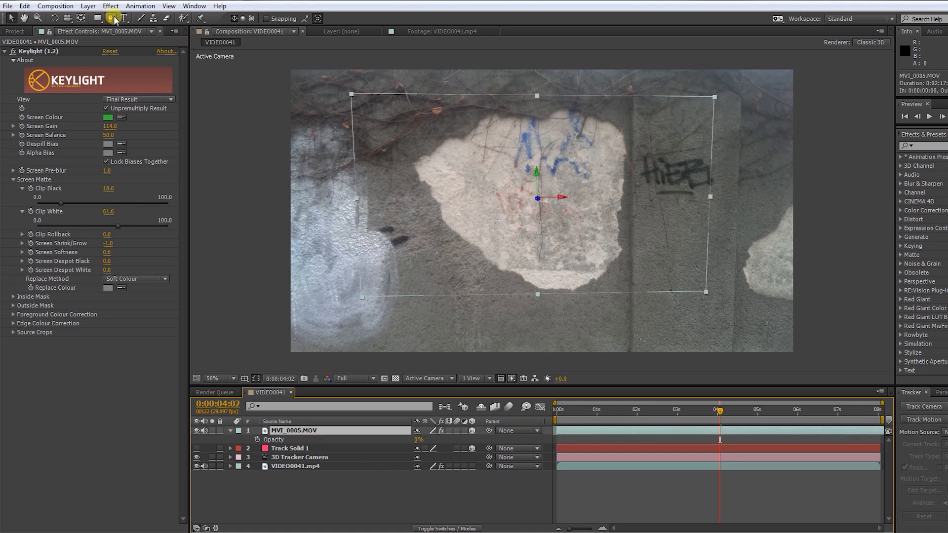
# - Trace the hole's ragged edge with the Pen tool as a mask on the head
pyautogui.click(114, 18)
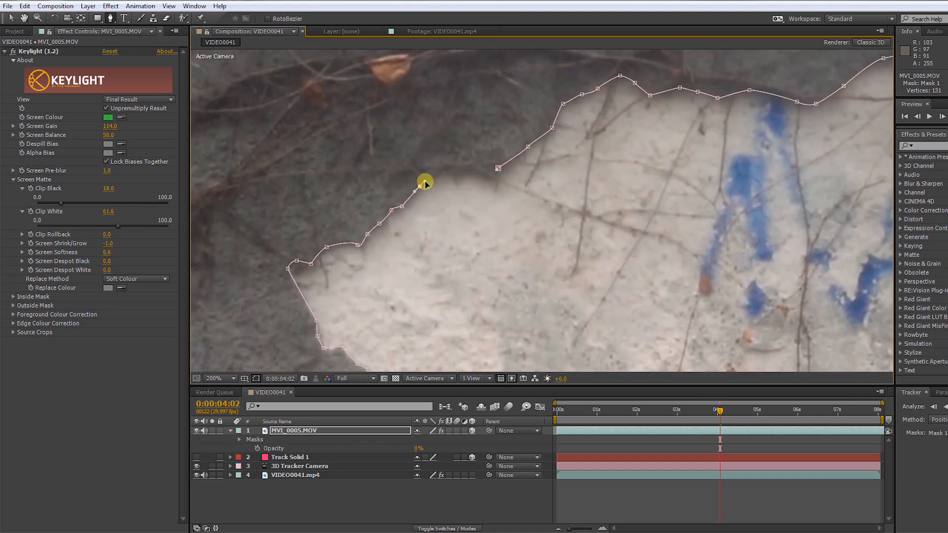
pyautogui.moveTo(425, 184); pyautogui.dragTo(480, 172)
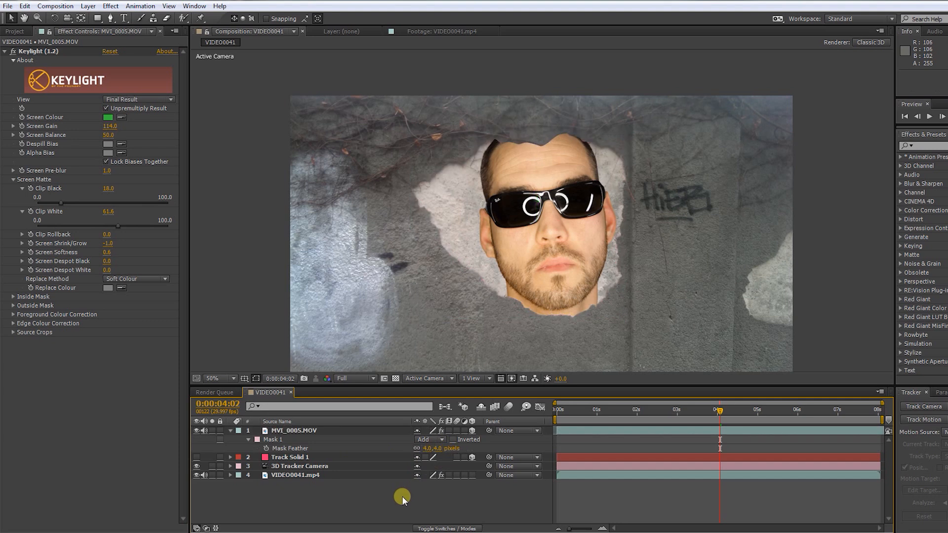
# - Apply Tint to the head, set its blend mode to Darken, and search for Curves
pyautogui.click(292, 430)
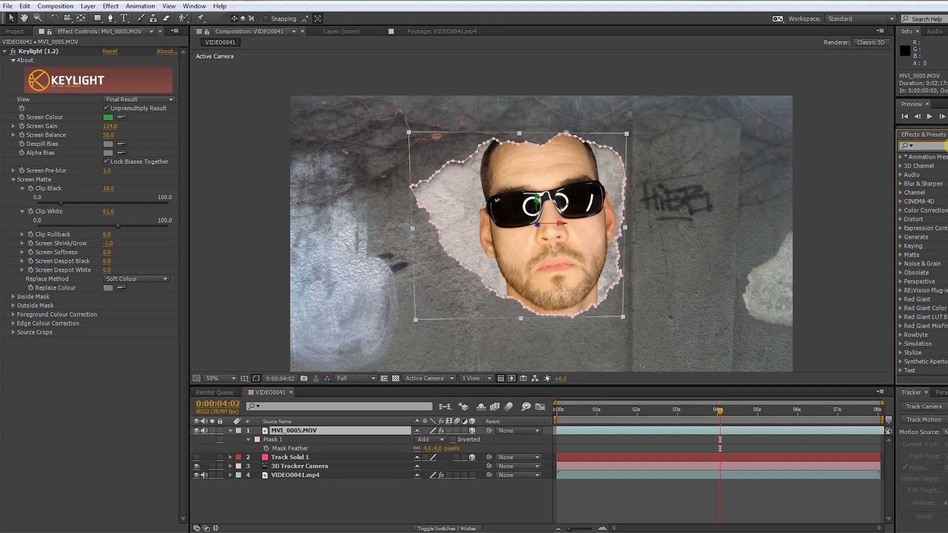
pyautogui.write('tint')
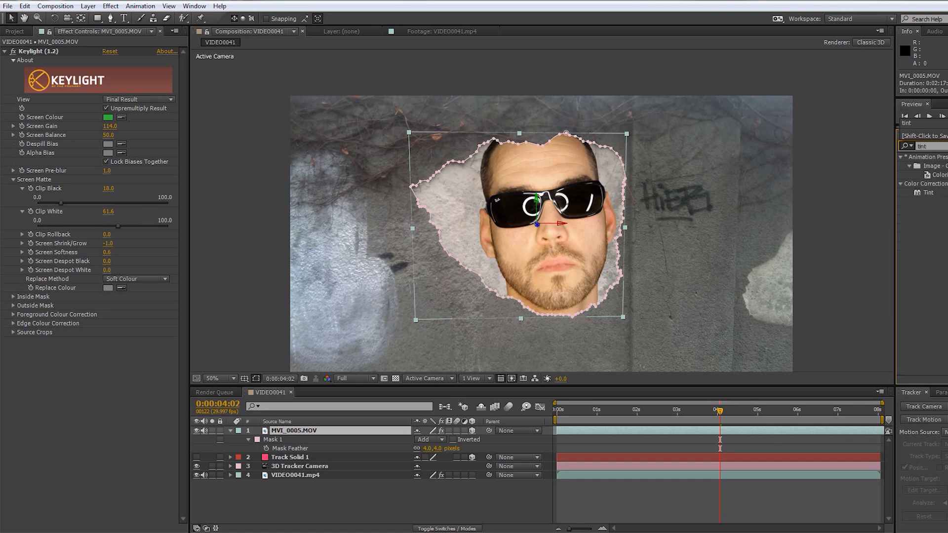
pyautogui.doubleClick(297, 431)
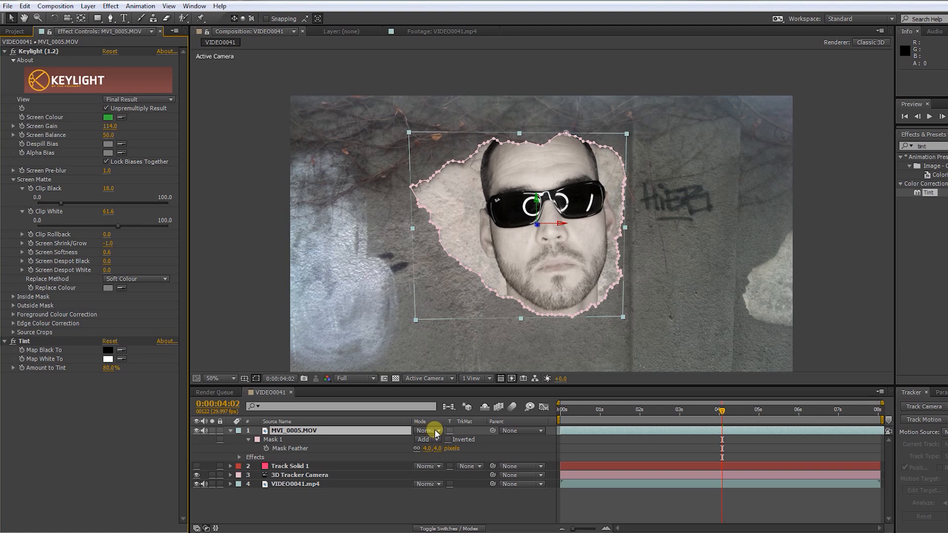
pyautogui.click(427, 431)
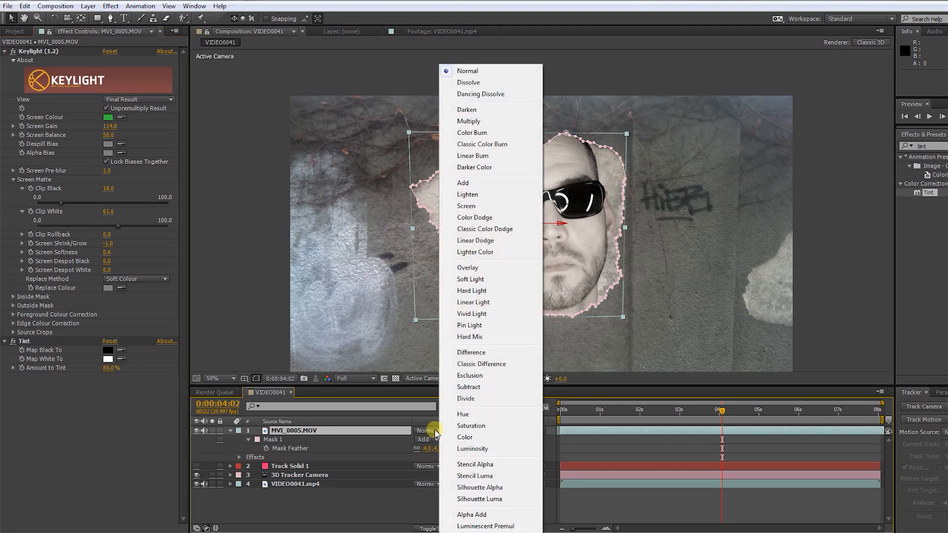
pyautogui.click(467, 109)
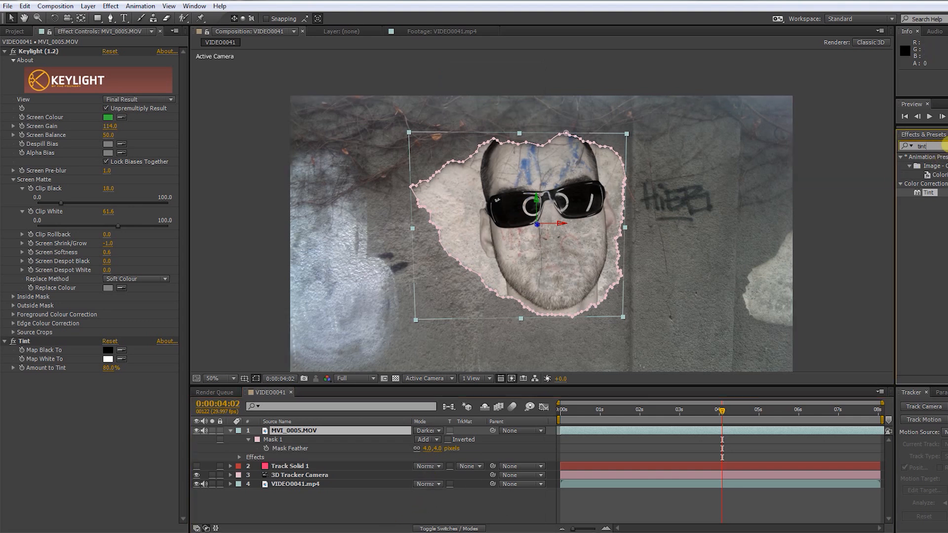
pyautogui.write('curv')
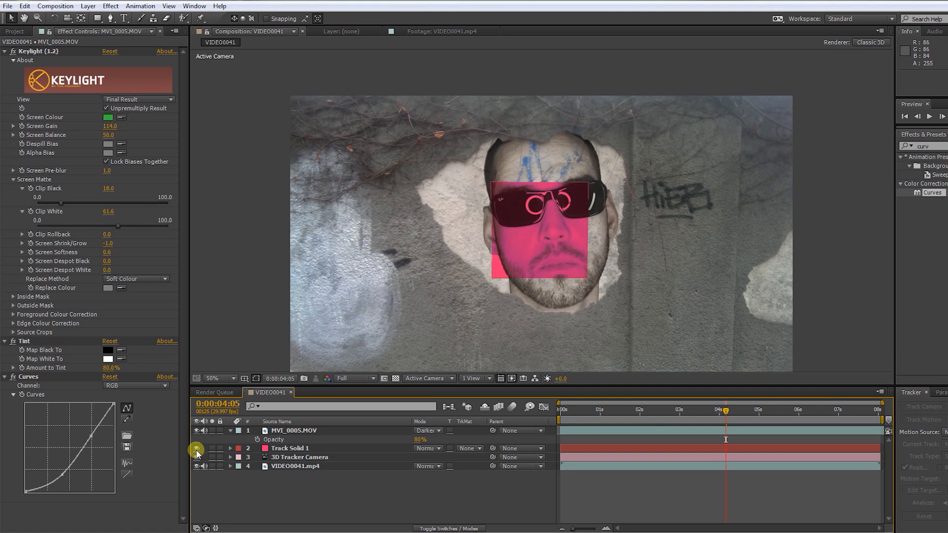
# - Make Track Solid 1 visible again and change its colour from pink to black
pyautogui.click(289, 448)
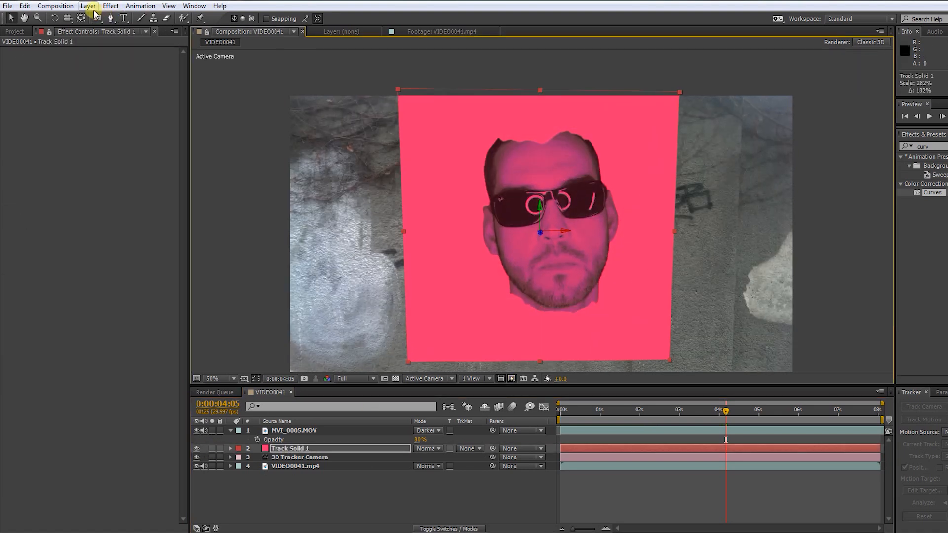
pyautogui.click(88, 5)
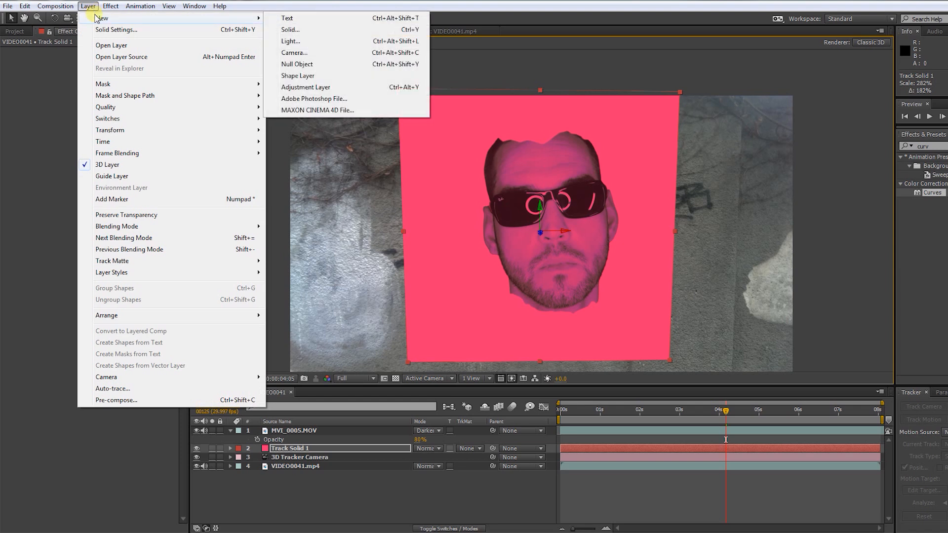
pyautogui.click(116, 30)
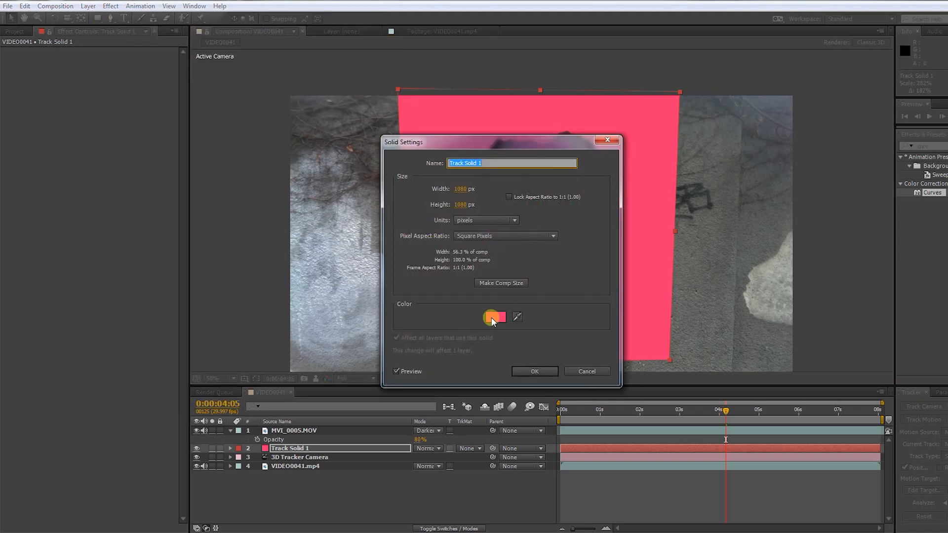
pyautogui.click(493, 317)
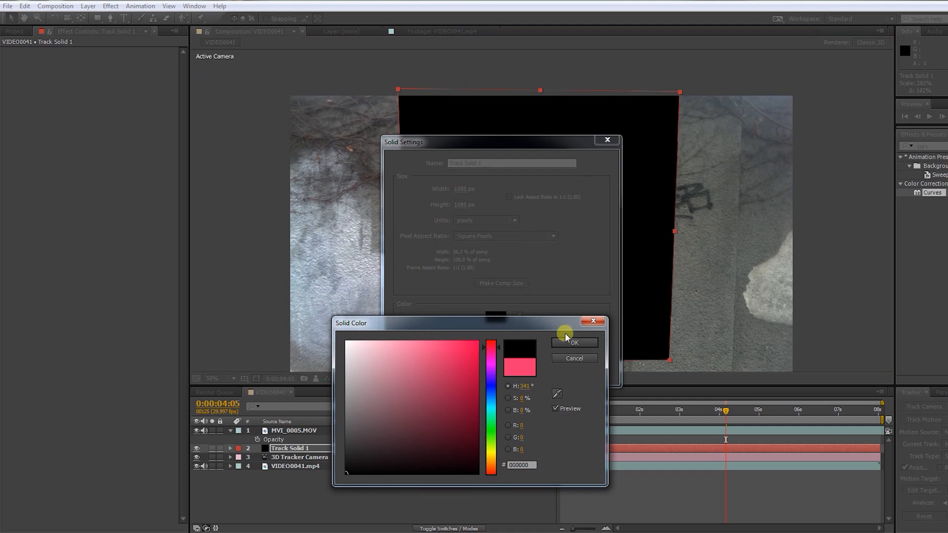
pyautogui.click(573, 343)
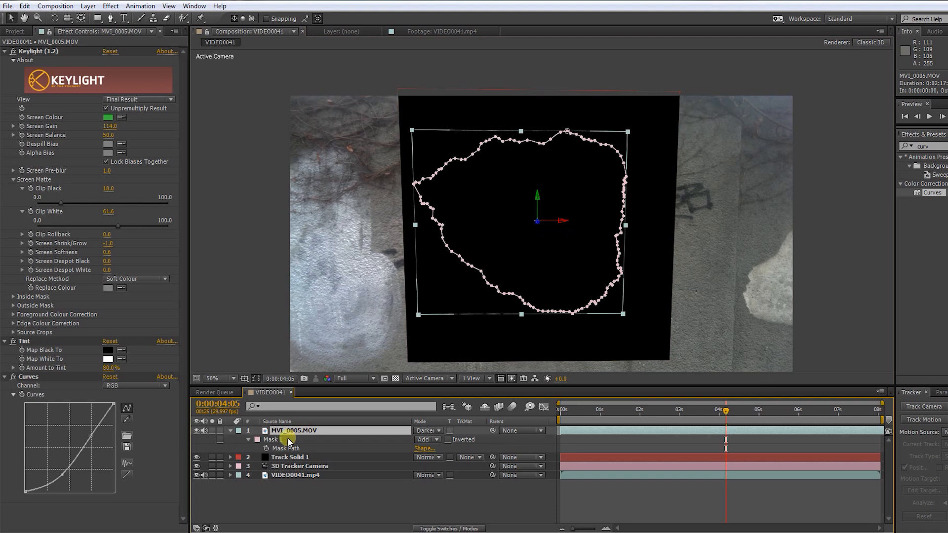
# - Select the head layer's hole mask to copy it onto the black solid
pyautogui.click(290, 457)
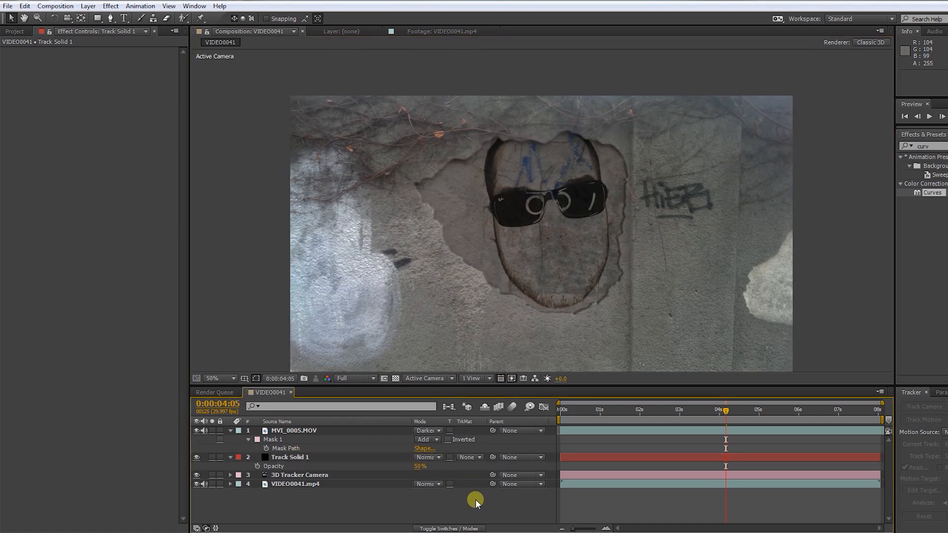
# - Expand the black solid's subtracting Mask 2 by about 22 pixels to darken the hole rim
pyautogui.click(289, 458)
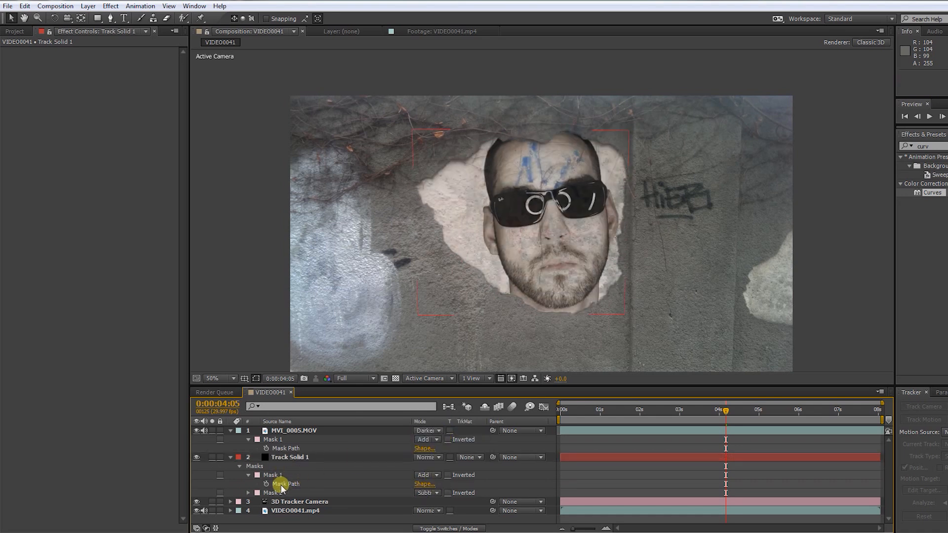
pyautogui.click(290, 457)
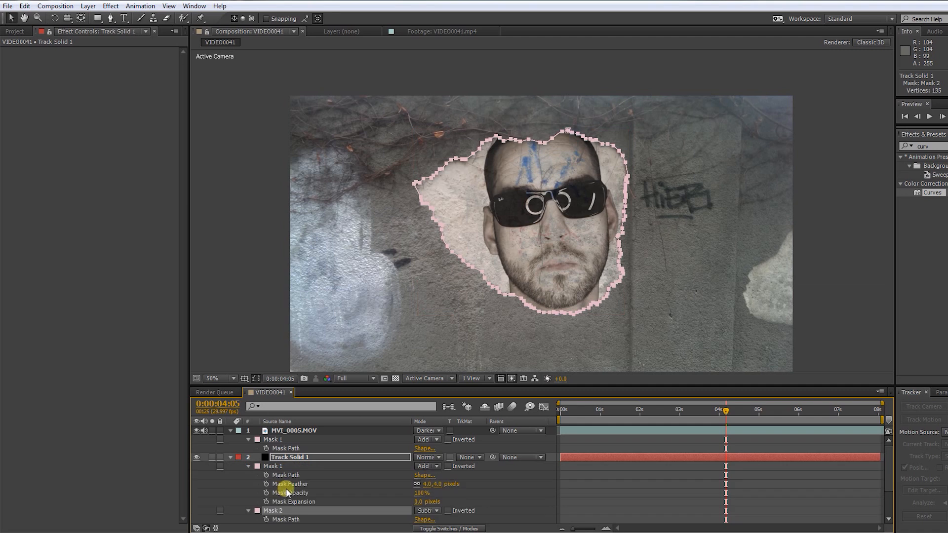
pyautogui.scroll(-3)
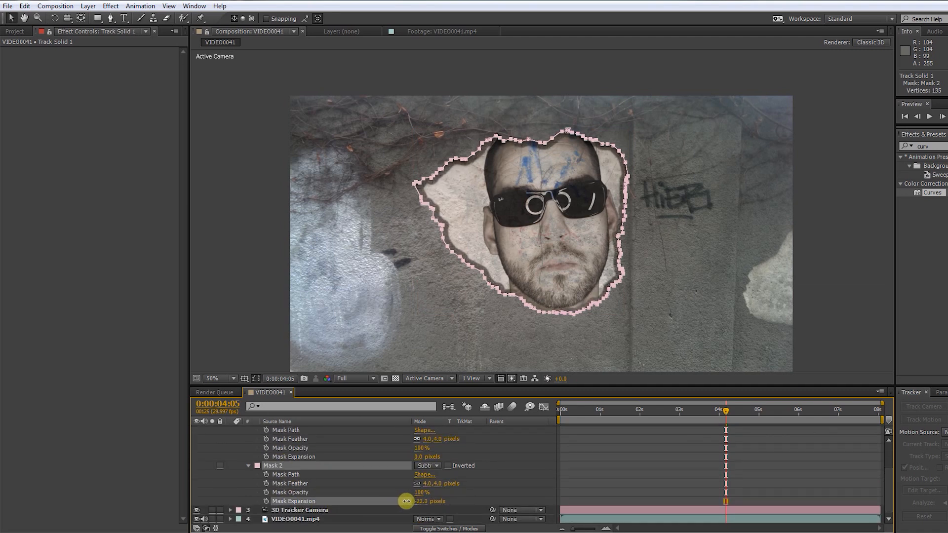
pyautogui.moveTo(405, 501); pyautogui.dragTo(423, 500)
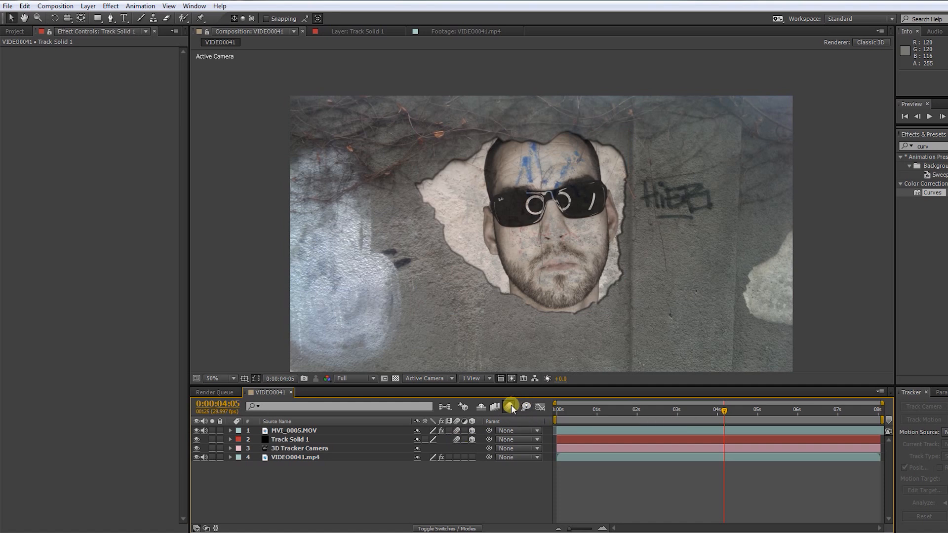
# - Enable the composition's motion blur switch in the Timeline
pyautogui.click(509, 407)
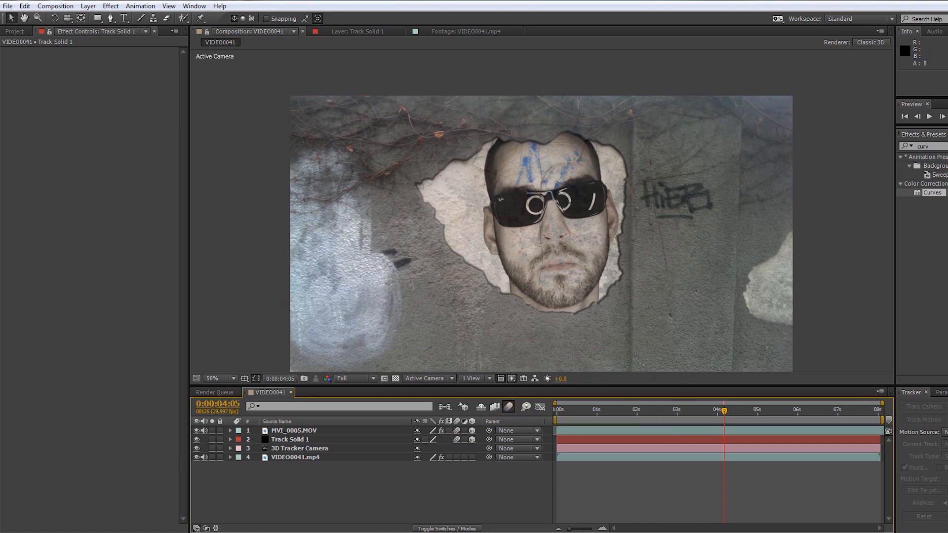